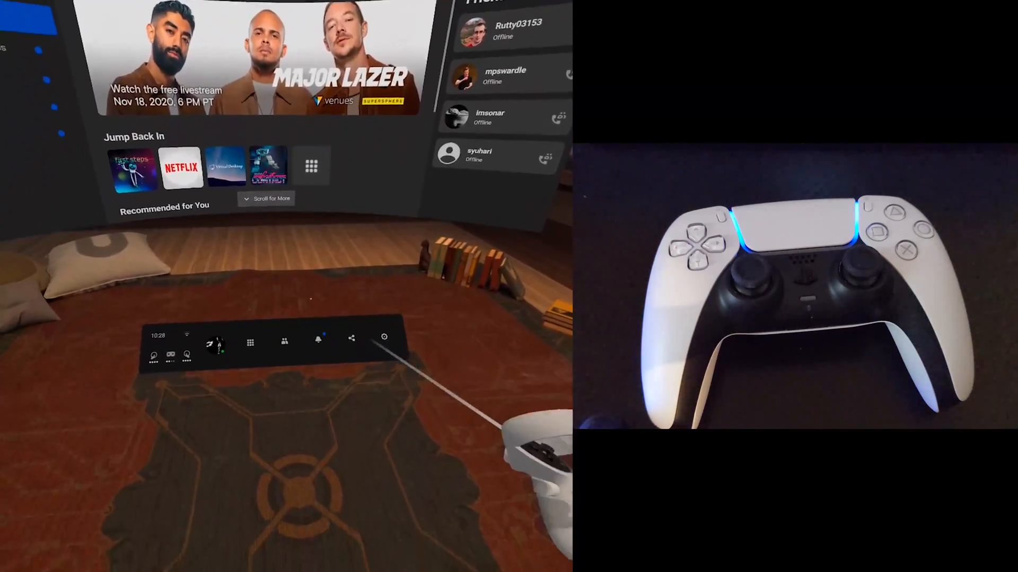
# Step: Launch Oculus Browser from the Browser icon on the universal menu bar
pyautogui.click(250, 342)
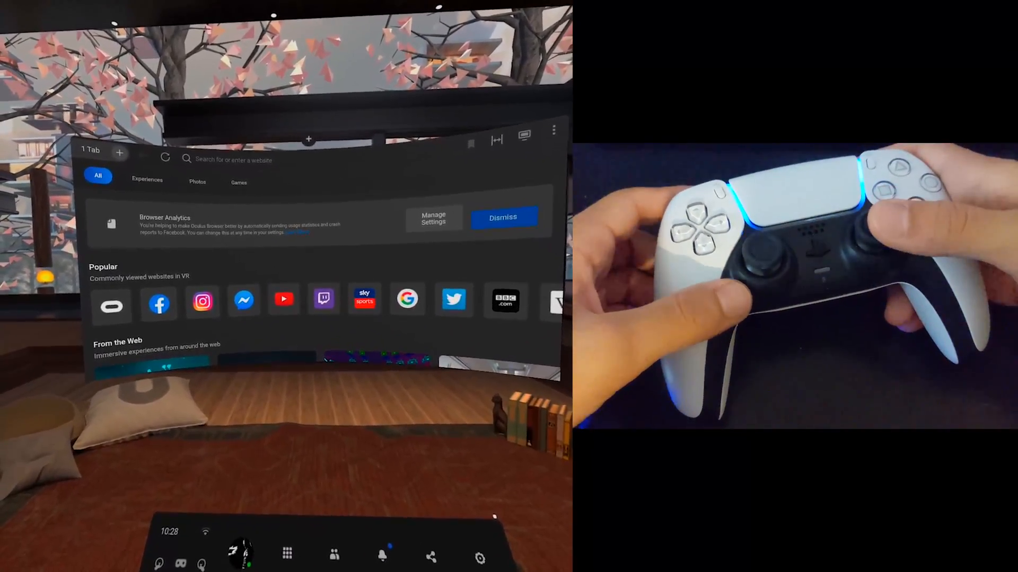
# Step: Dismiss the Browser Analytics banner and open YouTube from the Popular sites row
pyautogui.click(502, 217)
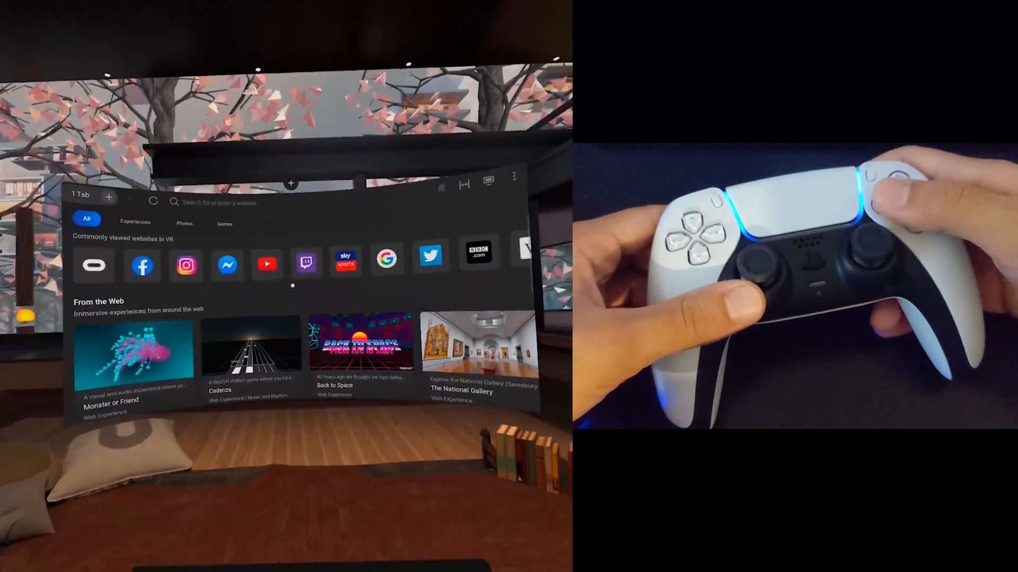
pyautogui.click(267, 265)
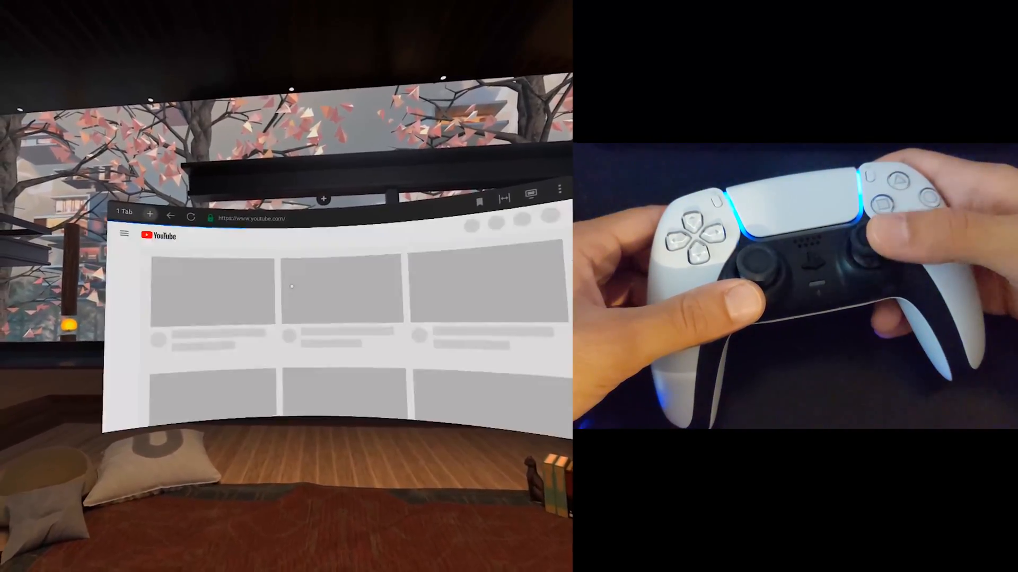